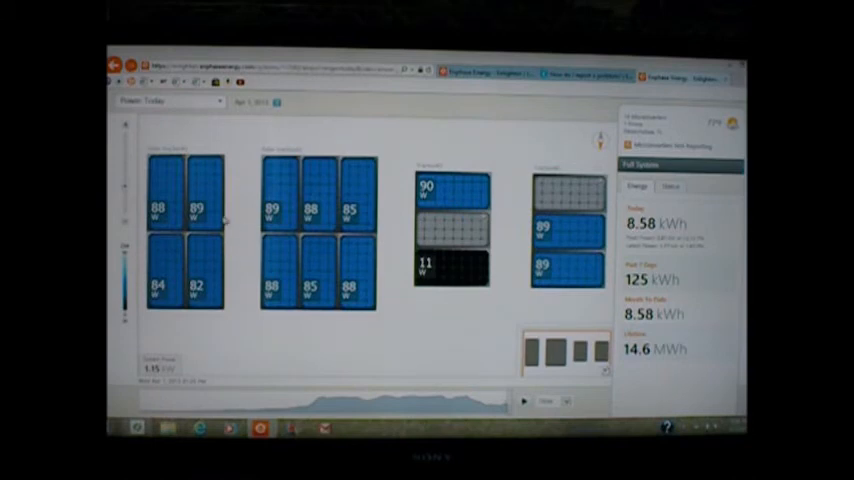
pyautogui.moveTo(222, 218)
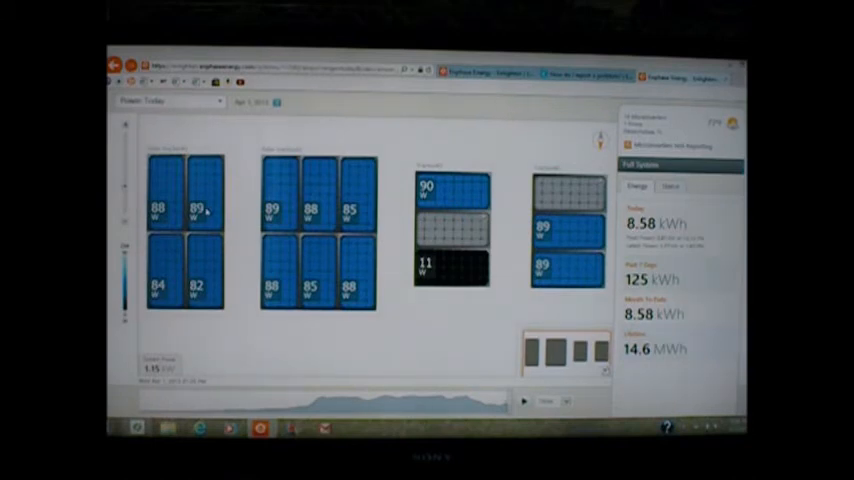